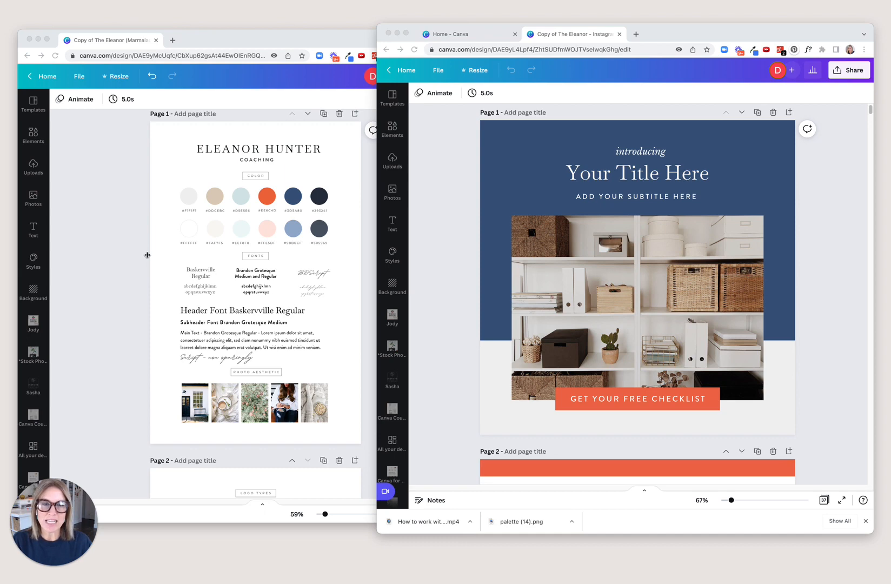
{"action": "mouse_move", "coordinate": [433, 364]}
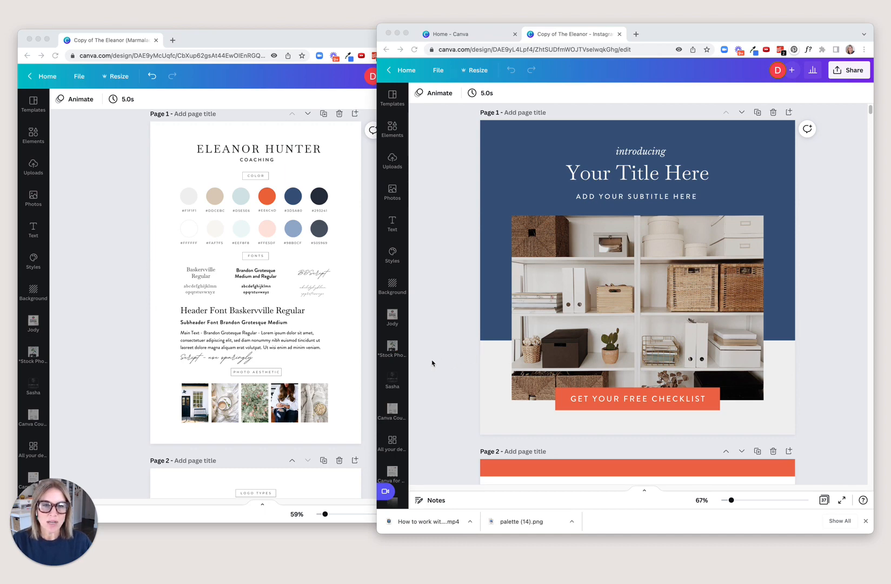
{"action": "mouse_move", "coordinate": [110, 306]}
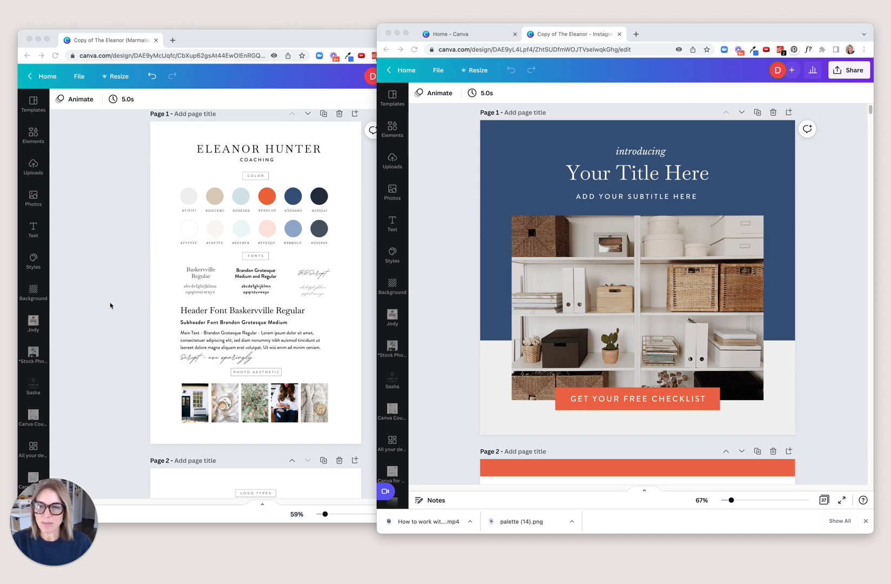
Switch the right browser window to the Canva home page beside the style guide
{"action": "left_click", "coordinate": [463, 34]}
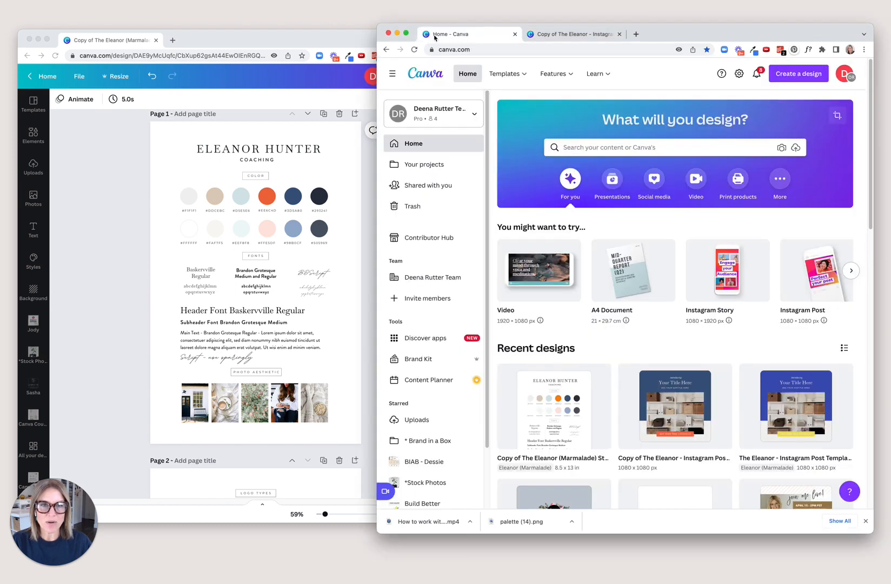
{"action": "mouse_move", "coordinate": [425, 339]}
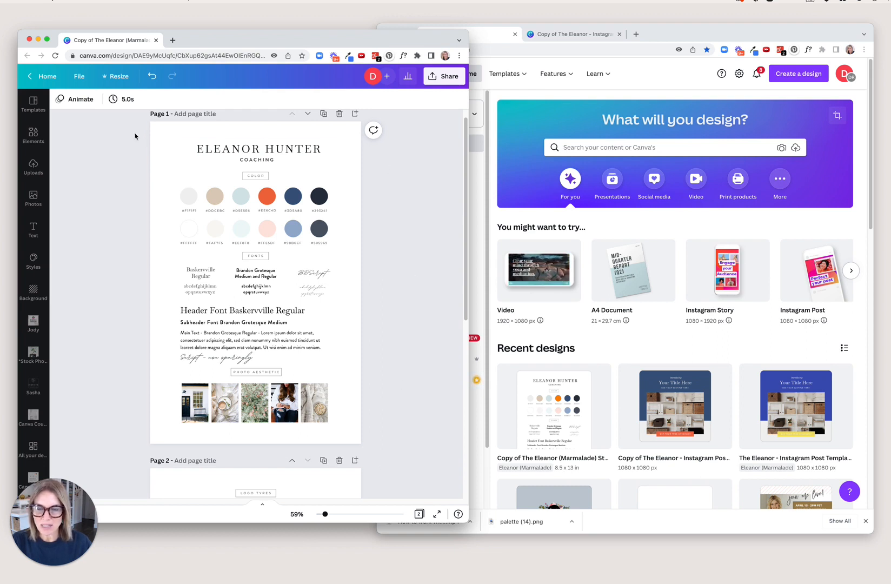
Inspect the style guide's navy and orange swatches, then bring the home page forward again
{"action": "left_click", "coordinate": [344, 184]}
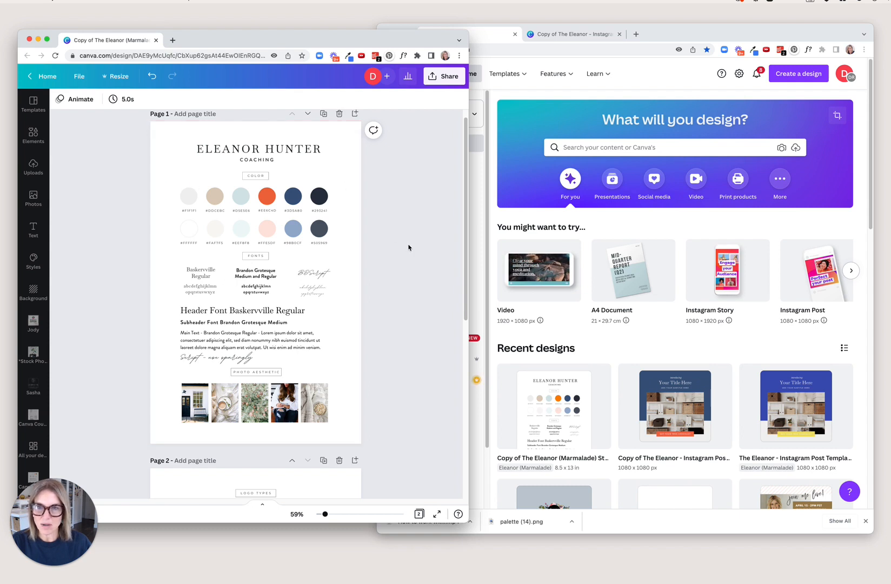
{"action": "left_click", "coordinate": [319, 196]}
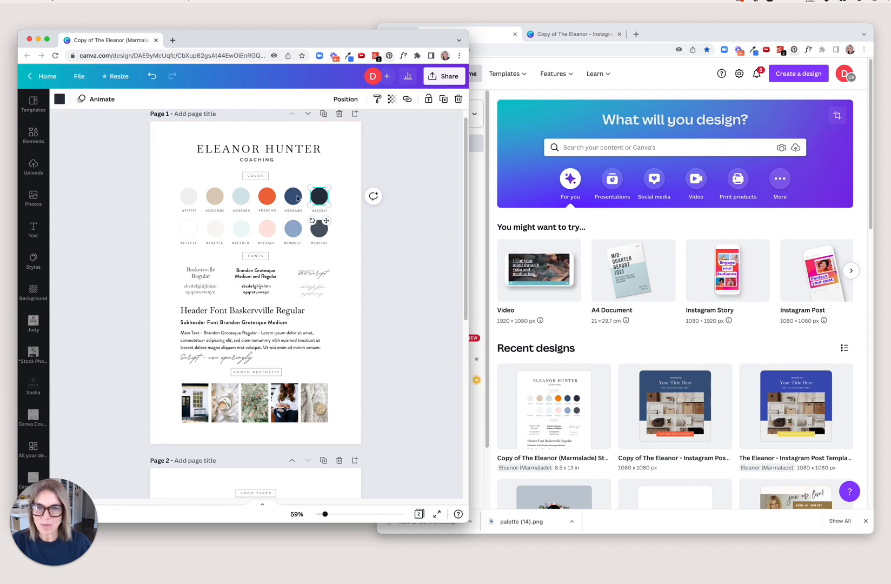
{"action": "left_click", "coordinate": [267, 195]}
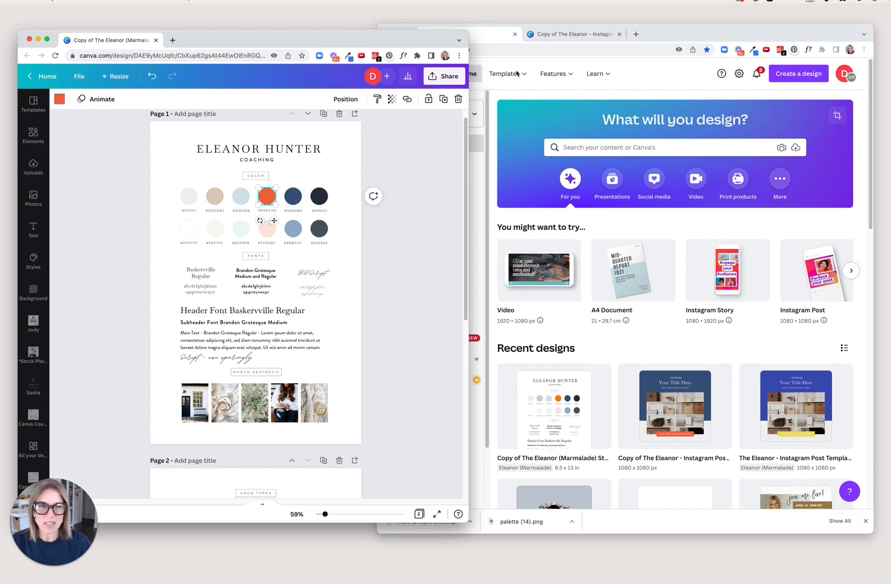
{"action": "left_click", "coordinate": [393, 73]}
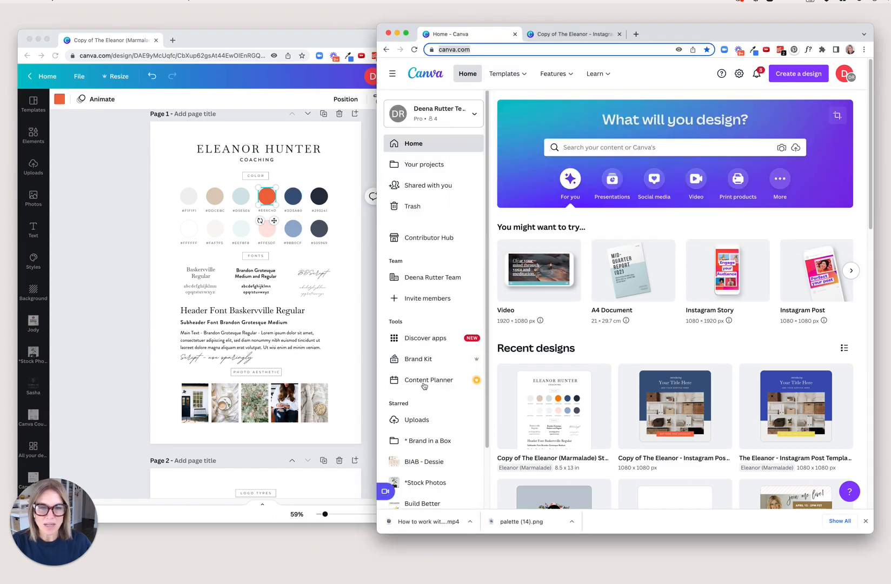
Go to the Brand Kit page listing all existing brand kits
{"action": "left_click", "coordinate": [419, 358]}
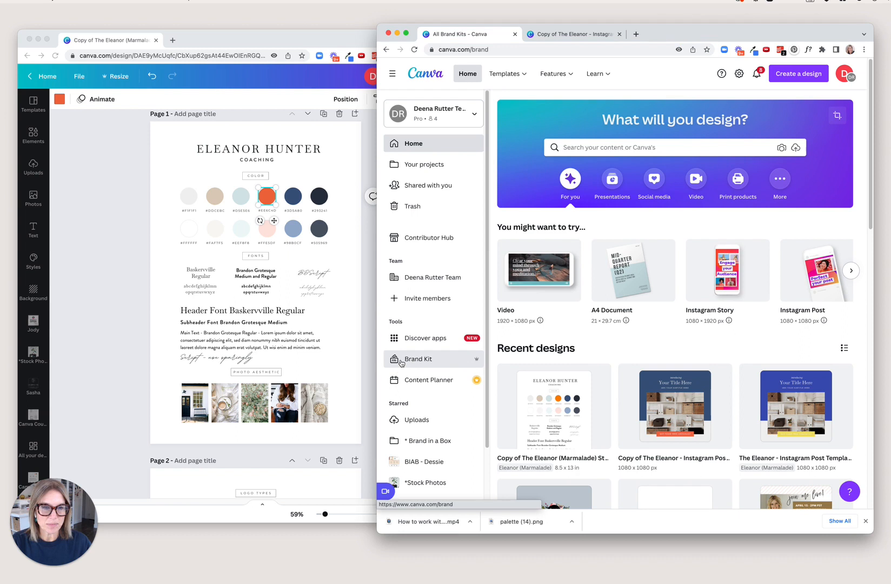
{"action": "left_click", "coordinate": [419, 358]}
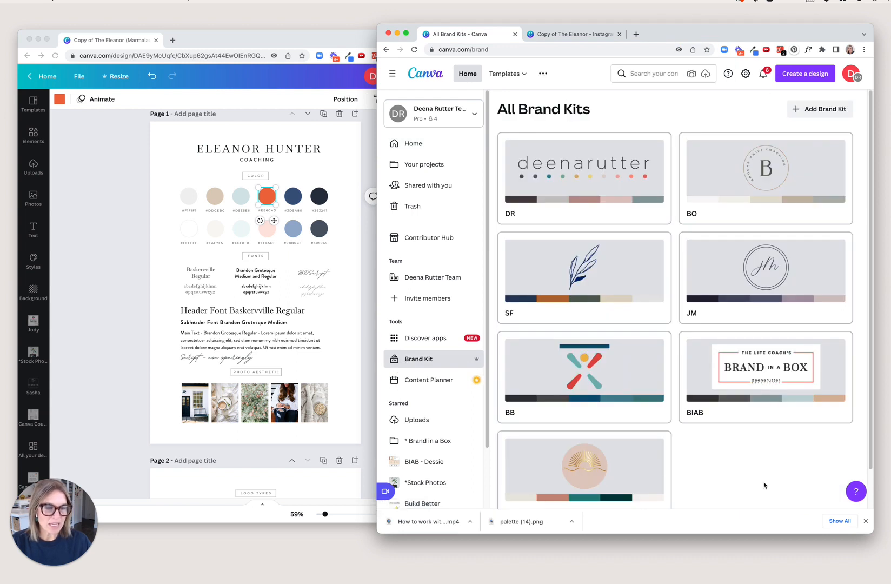
{"action": "mouse_move", "coordinate": [820, 110]}
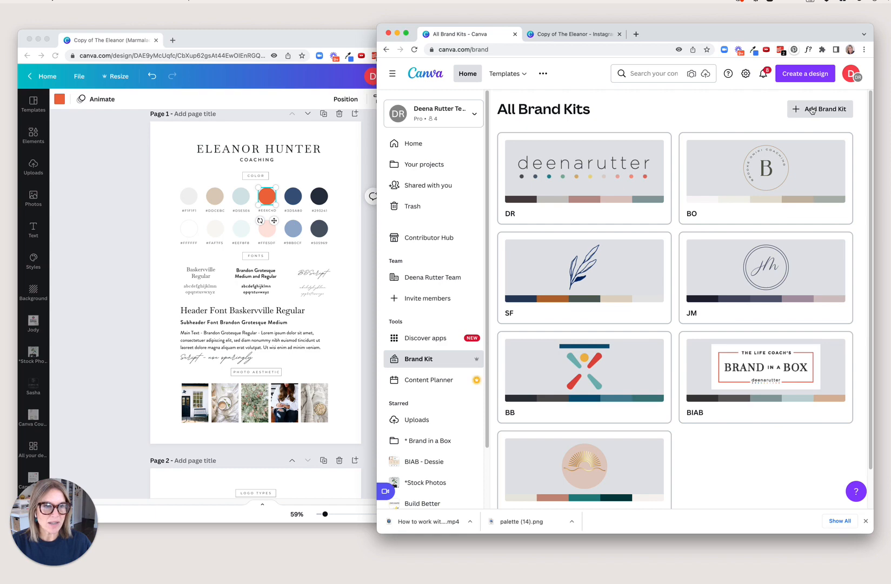
Create a new brand kit named 'Eleanor' via Add Brand Kit
{"action": "left_click", "coordinate": [820, 110]}
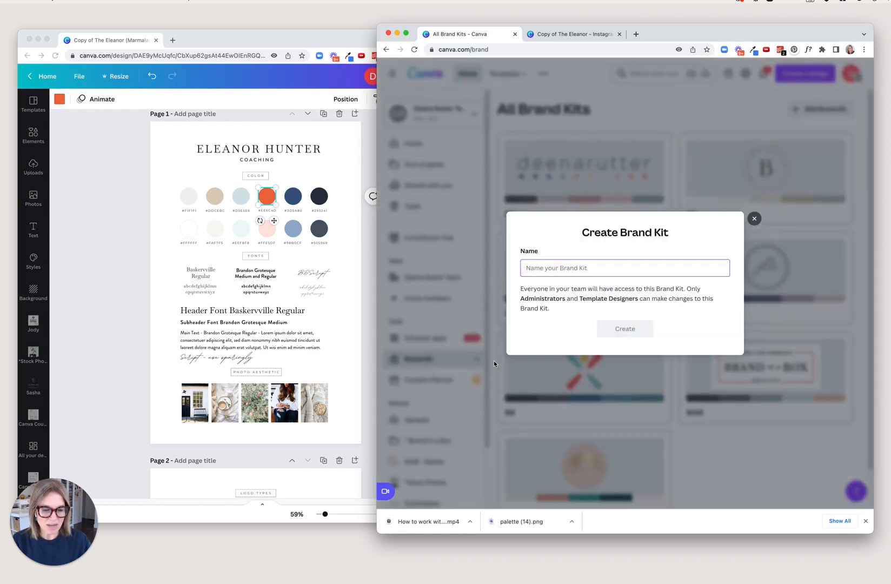
{"action": "type", "text": "Eleanor"}
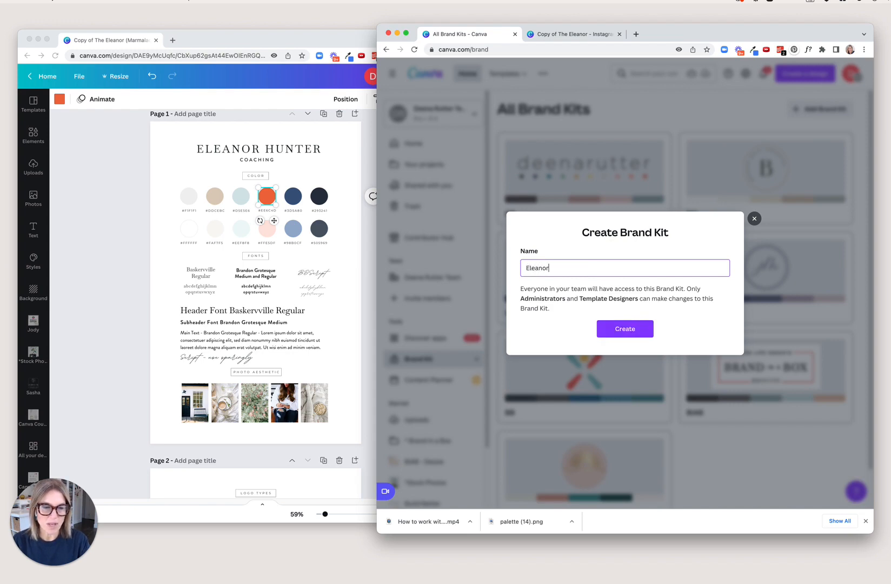
{"action": "left_click", "coordinate": [625, 329]}
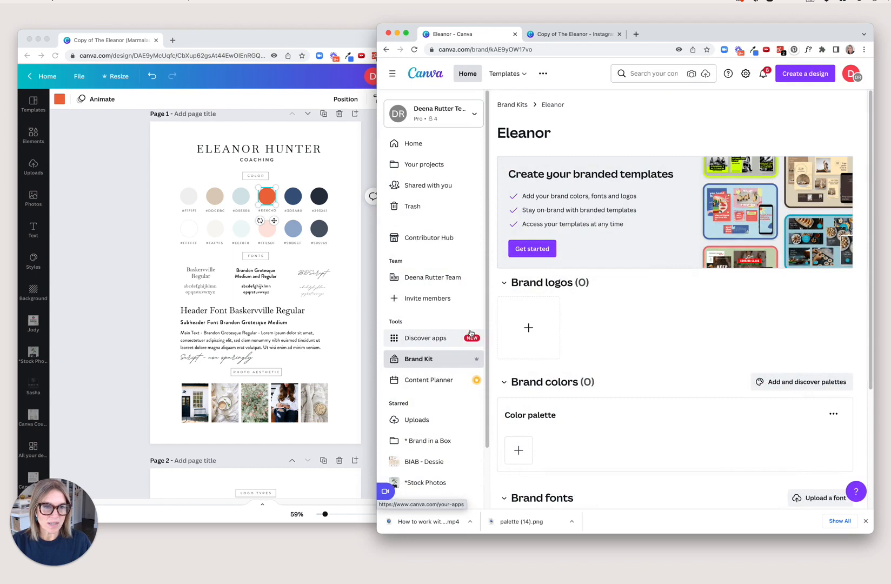
{"action": "mouse_move", "coordinate": [528, 331]}
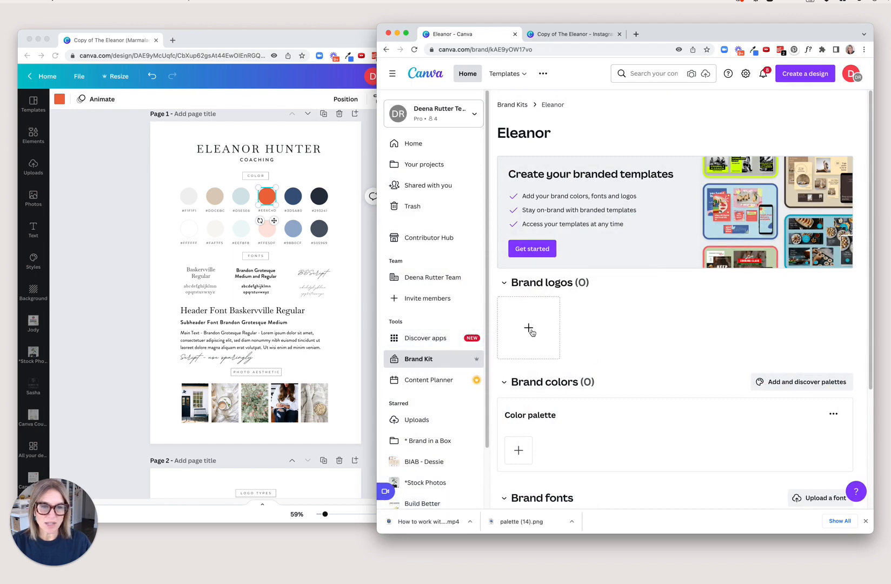
{"action": "left_click", "coordinate": [528, 327]}
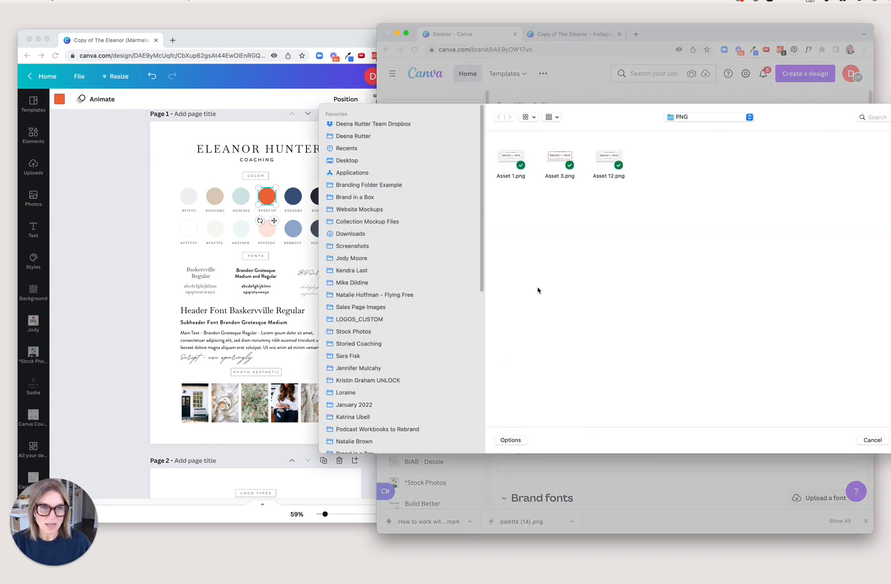
{"action": "mouse_move", "coordinate": [594, 262]}
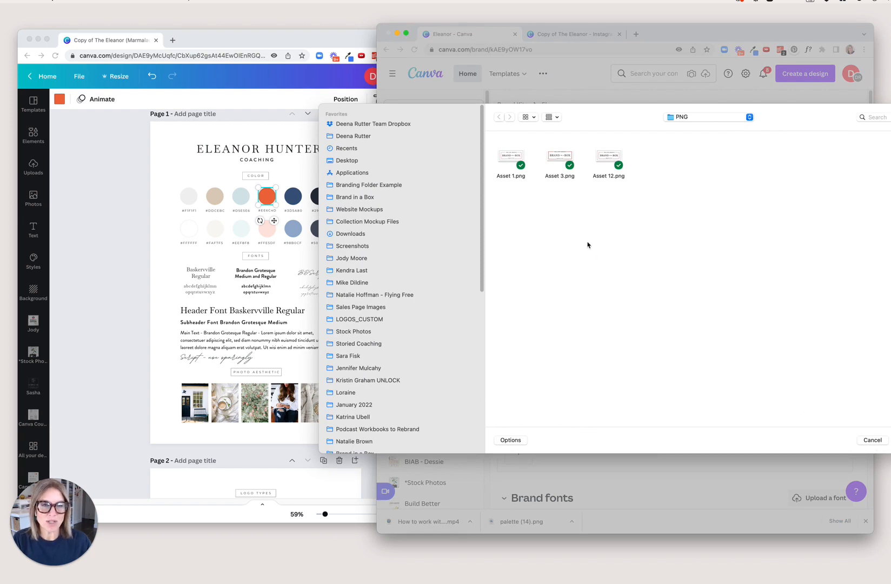
{"action": "left_click", "coordinate": [873, 440]}
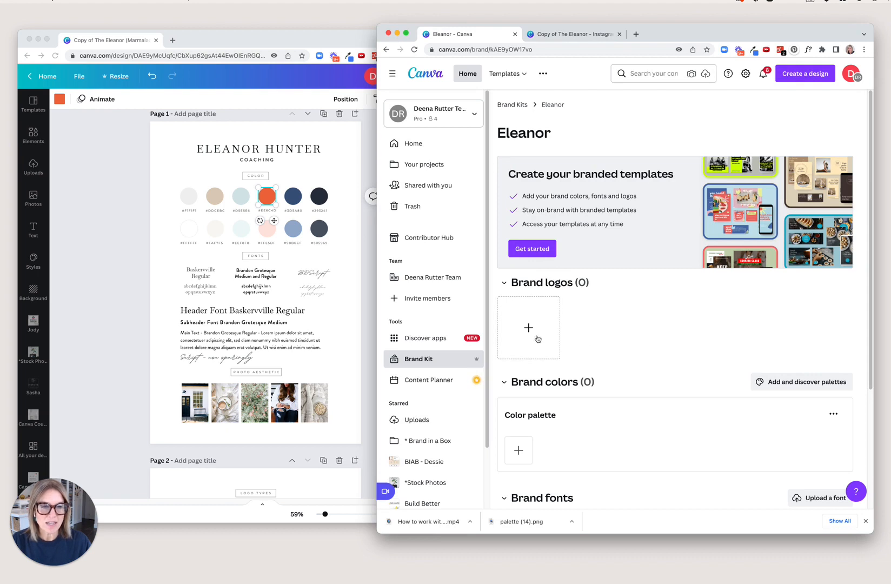
{"action": "mouse_move", "coordinate": [528, 325]}
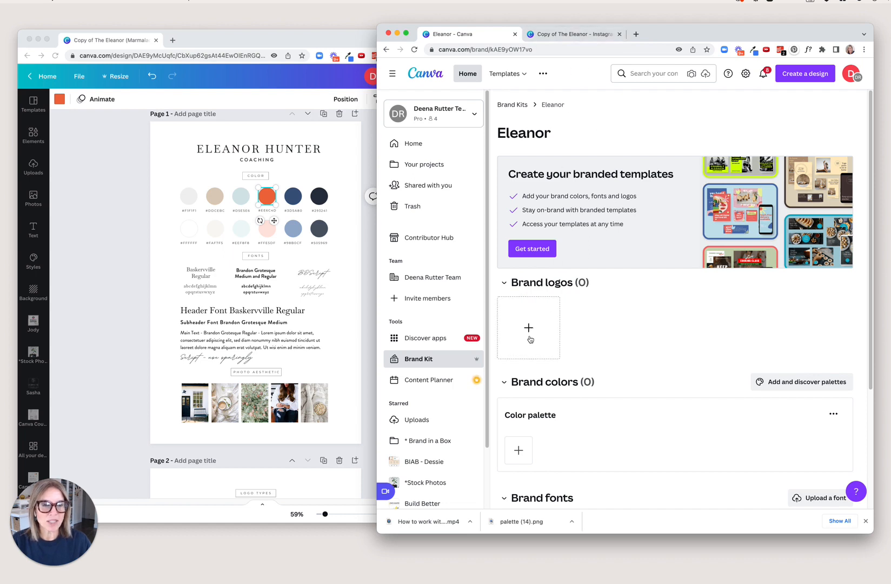
{"action": "mouse_move", "coordinate": [608, 357]}
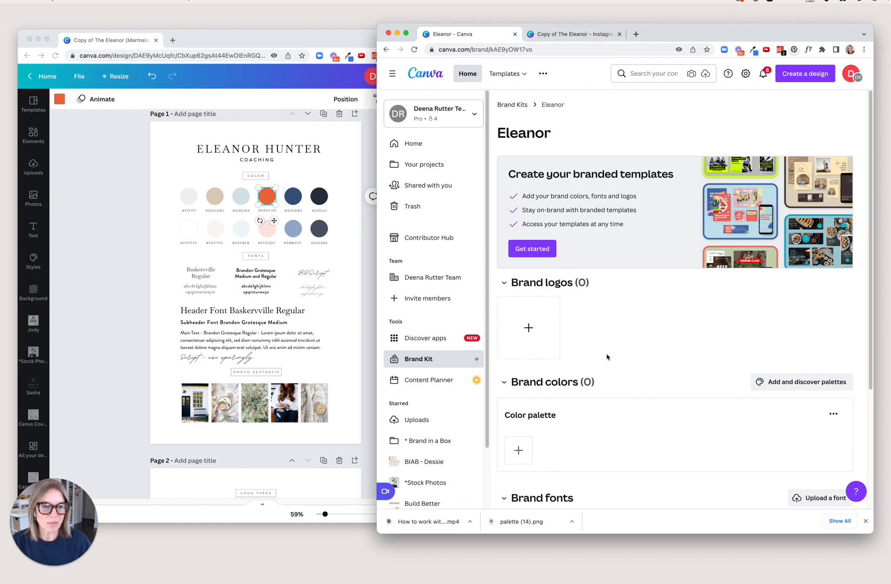
{"action": "mouse_move", "coordinate": [518, 452]}
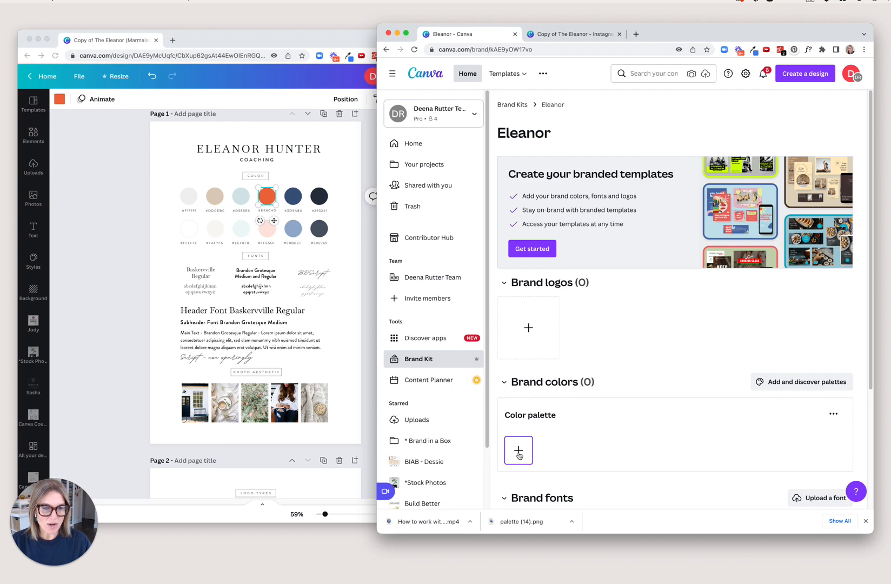
Copy the navy, orange and pale blue hex codes from the style guide into the Eleanor palette
{"action": "left_click", "coordinate": [518, 451]}
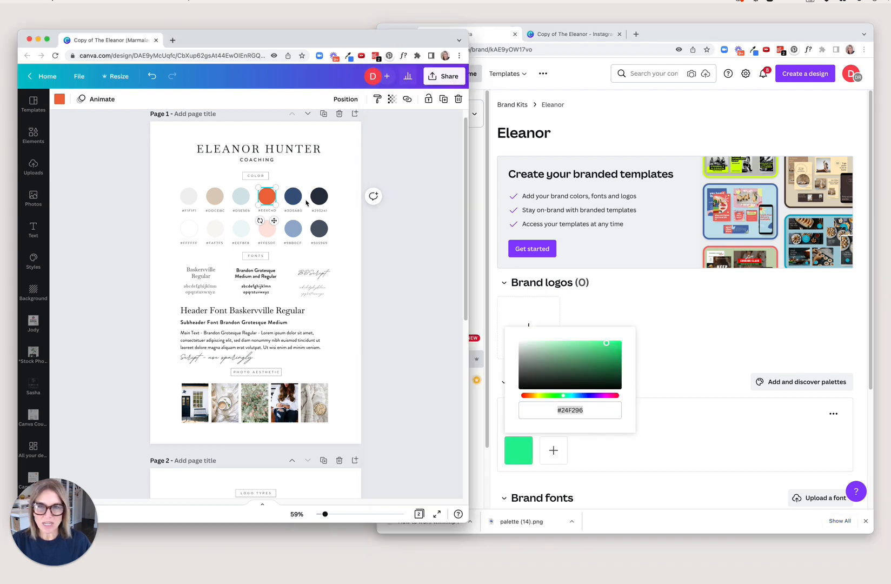
{"action": "left_click", "coordinate": [59, 98]}
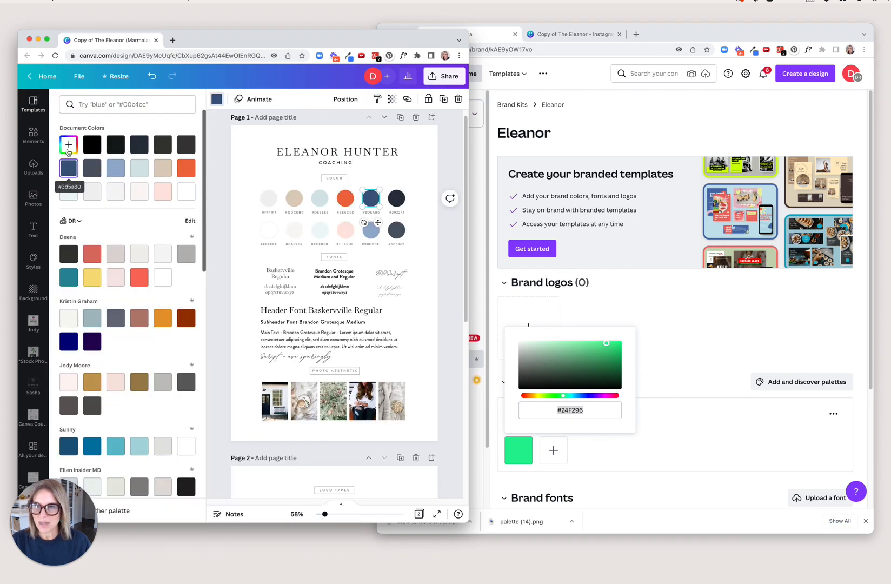
{"action": "left_click", "coordinate": [68, 144]}
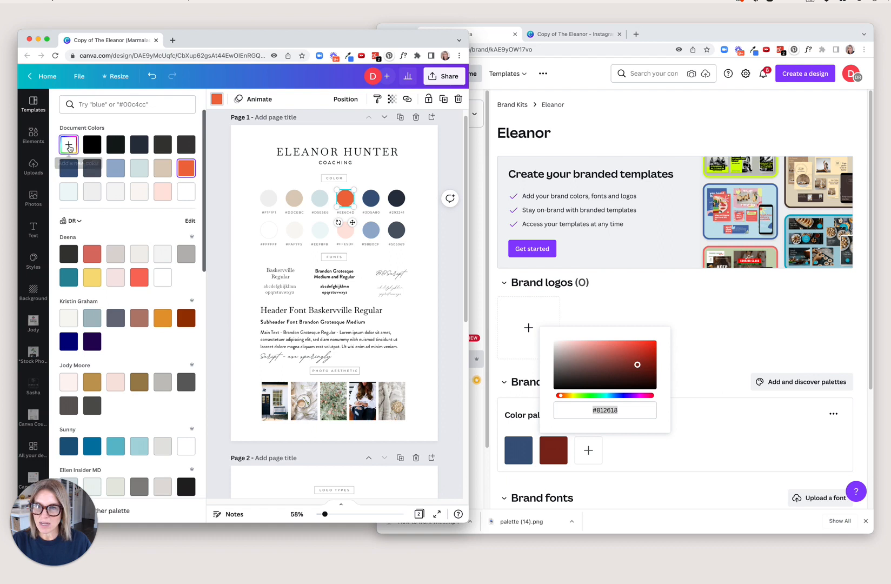
{"action": "left_click", "coordinate": [68, 144]}
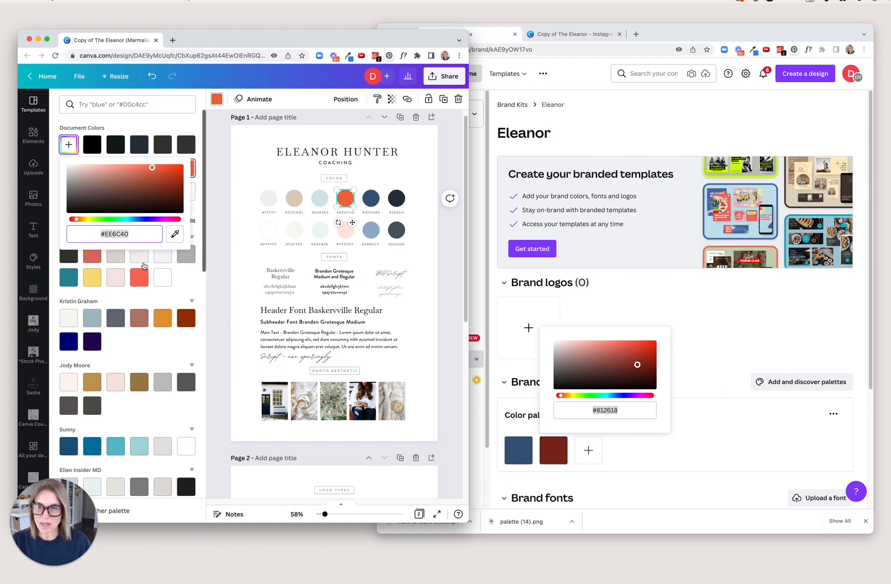
{"action": "left_click", "coordinate": [393, 74]}
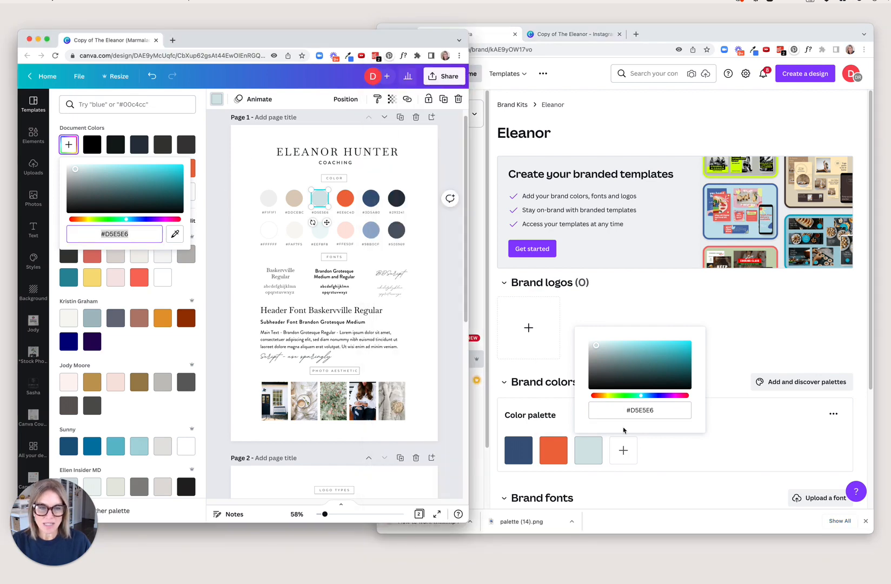
{"action": "left_click", "coordinate": [393, 73]}
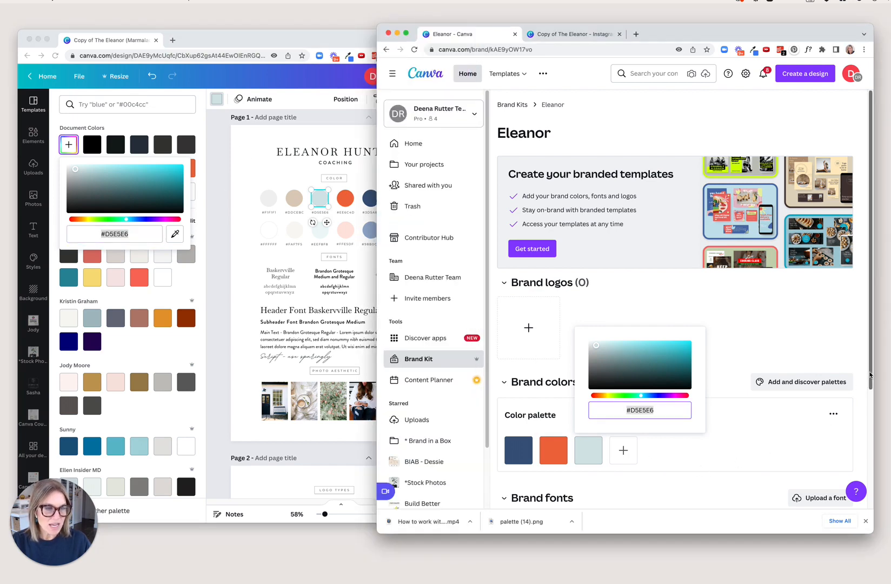
{"action": "scroll", "scroll_direction": "down", "scroll_amount": 3}
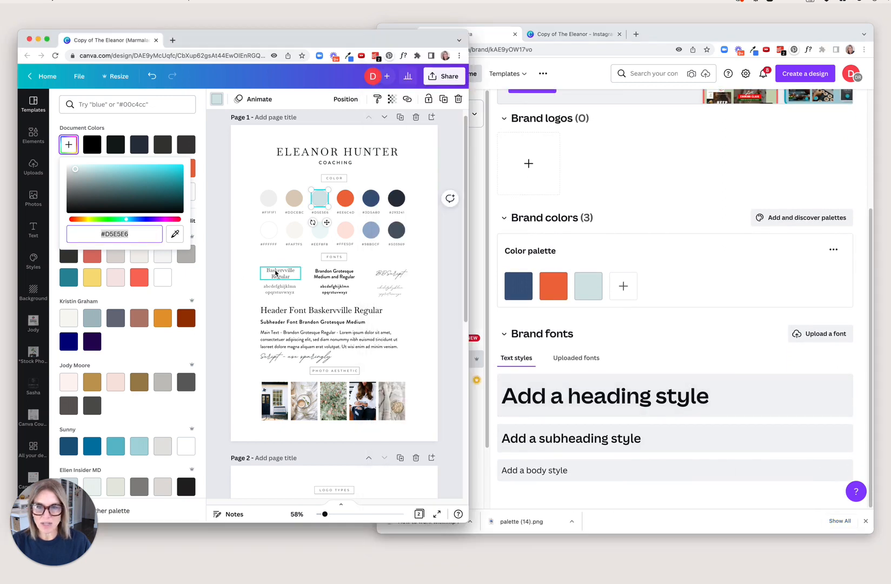
Add a heading style to the Eleanor kit and set its font to Libre Baskerville
{"action": "left_click", "coordinate": [392, 73]}
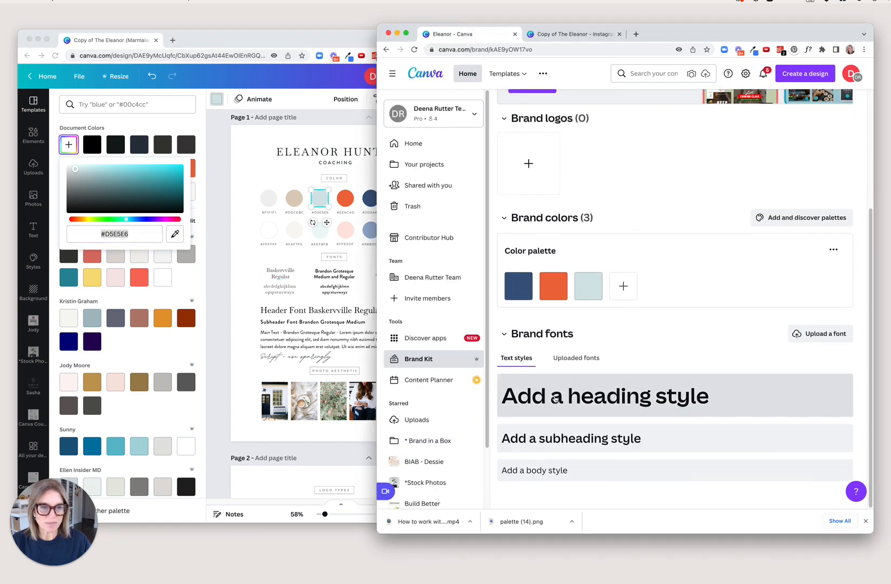
{"action": "left_click", "coordinate": [605, 396]}
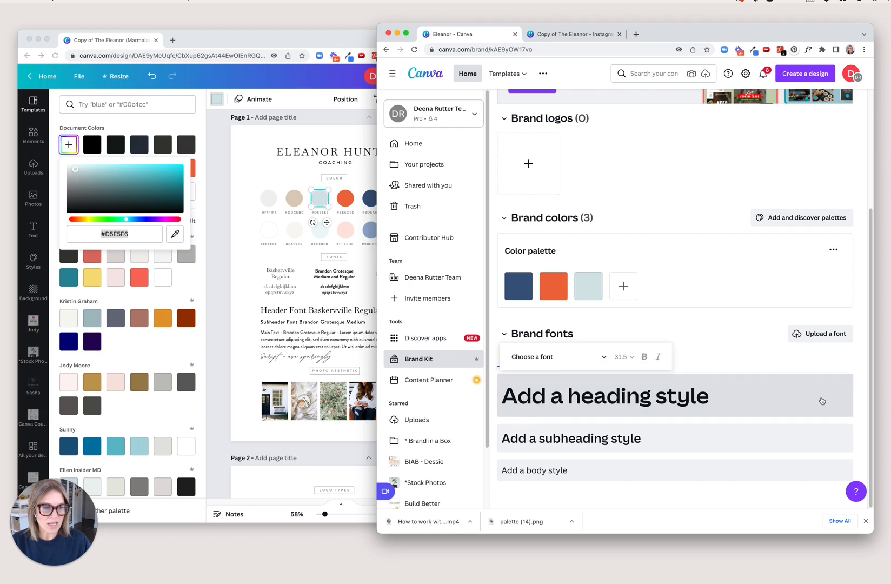
{"action": "left_click", "coordinate": [555, 356]}
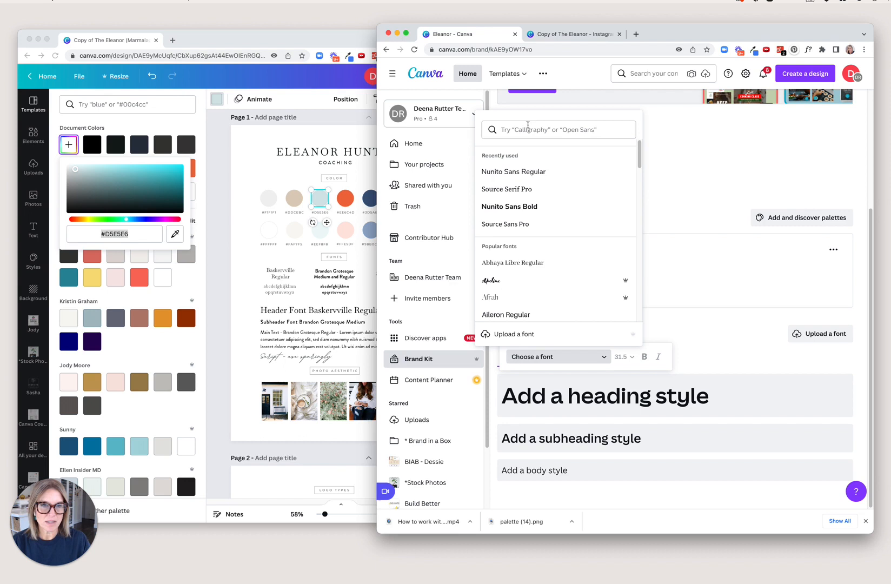
{"action": "type", "text": "basker"}
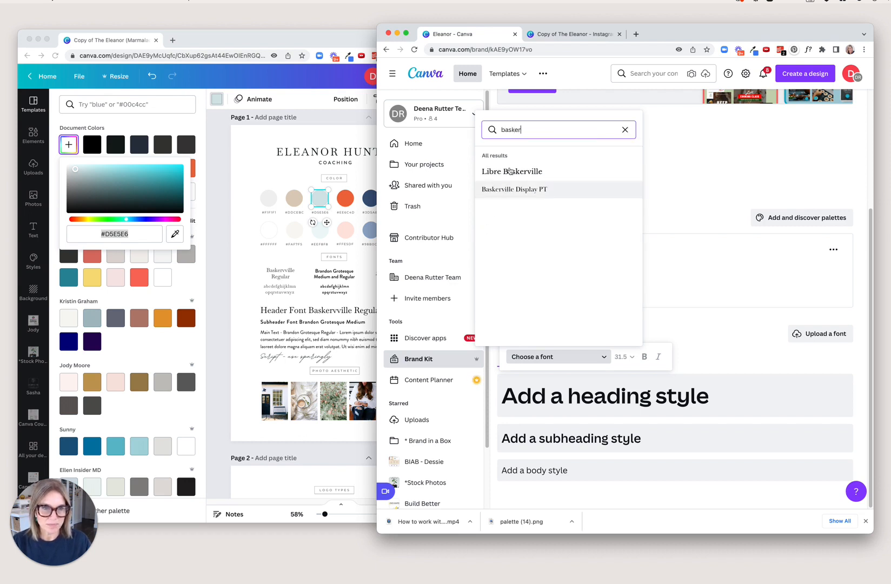
{"action": "mouse_move", "coordinate": [509, 139]}
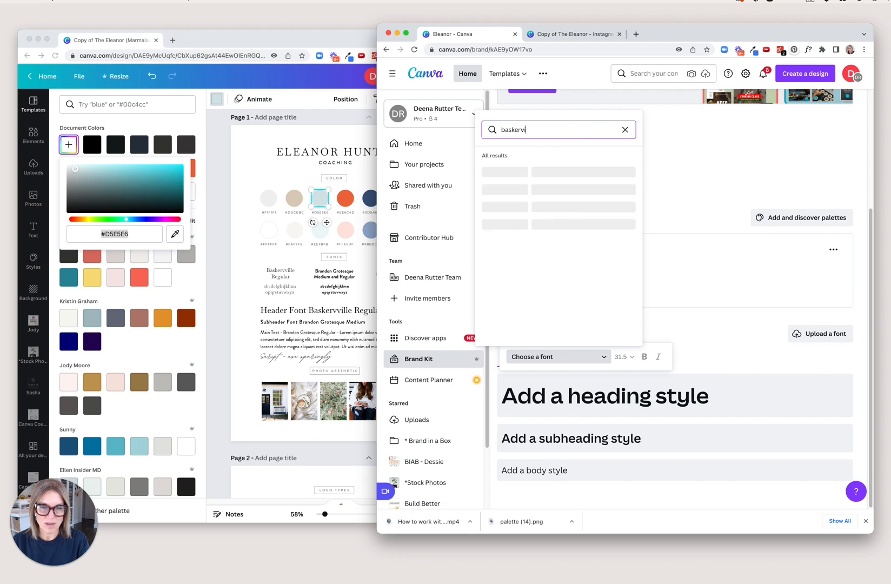
{"action": "type", "text": "lle"}
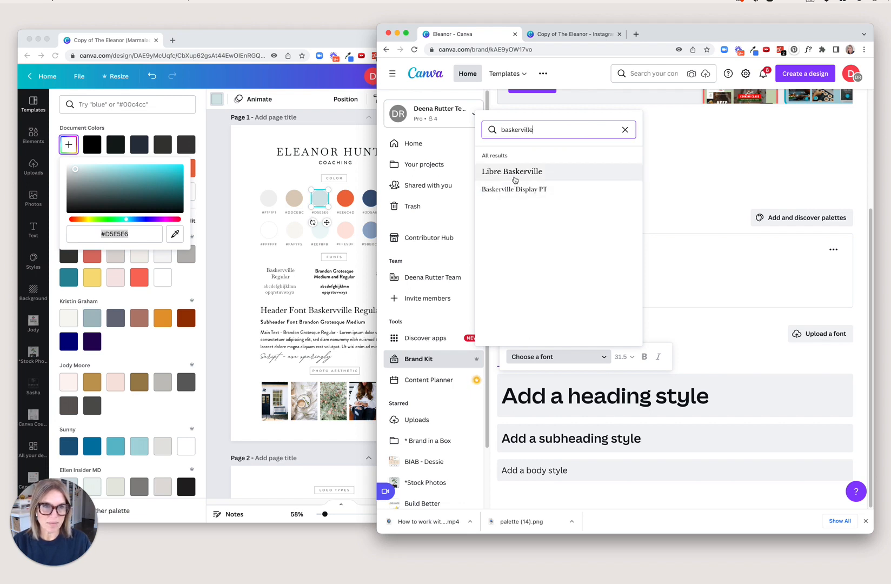
{"action": "left_click", "coordinate": [512, 171]}
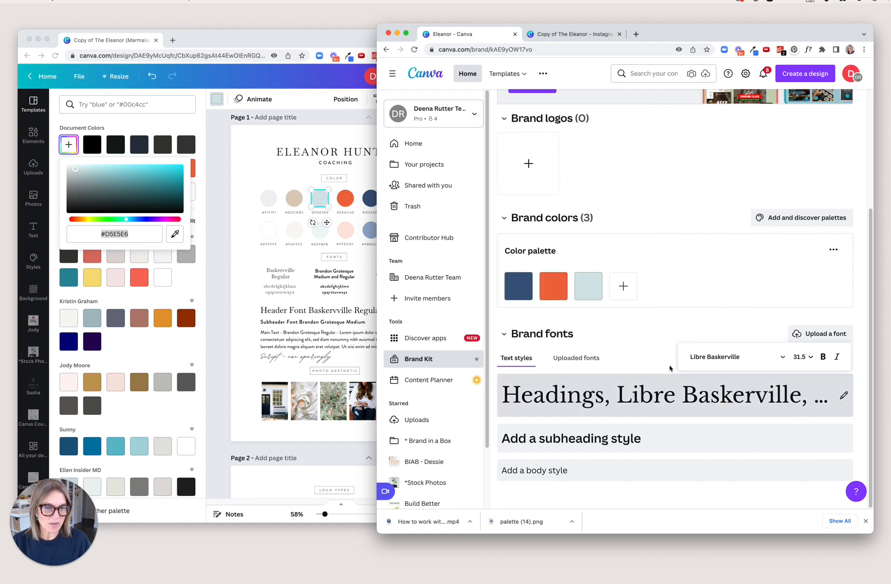
Set the Libre Baskerville heading style to size 21, leaving the subheading unset
{"action": "left_click", "coordinate": [807, 357]}
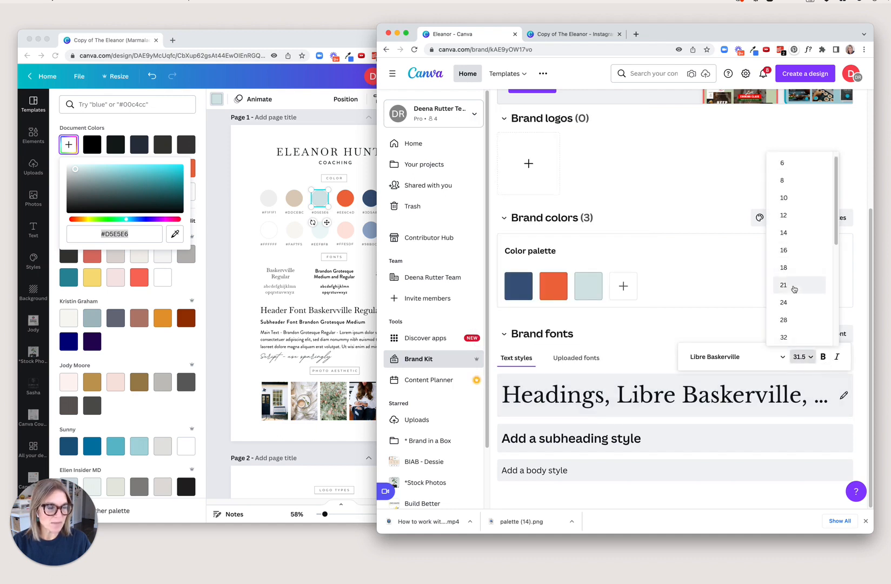
{"action": "left_click", "coordinate": [783, 284]}
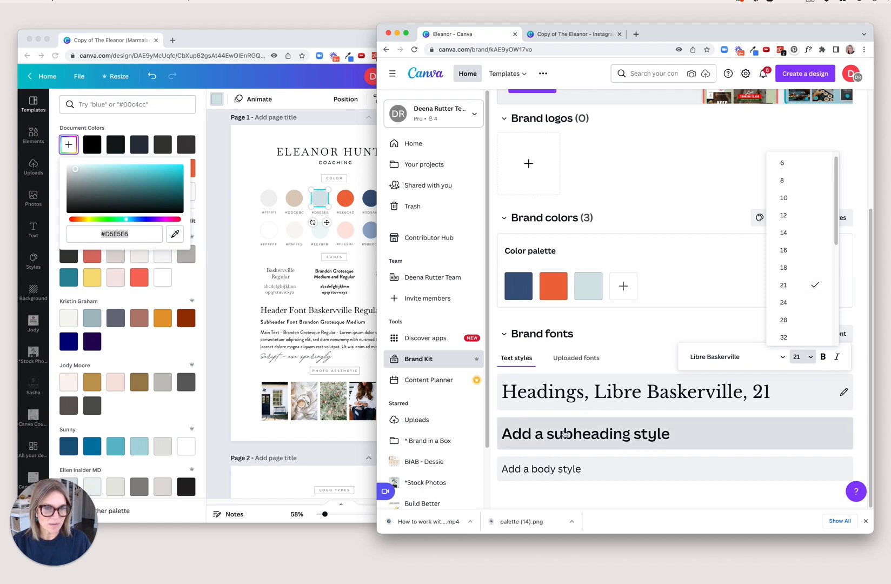
{"action": "left_click", "coordinate": [321, 335]}
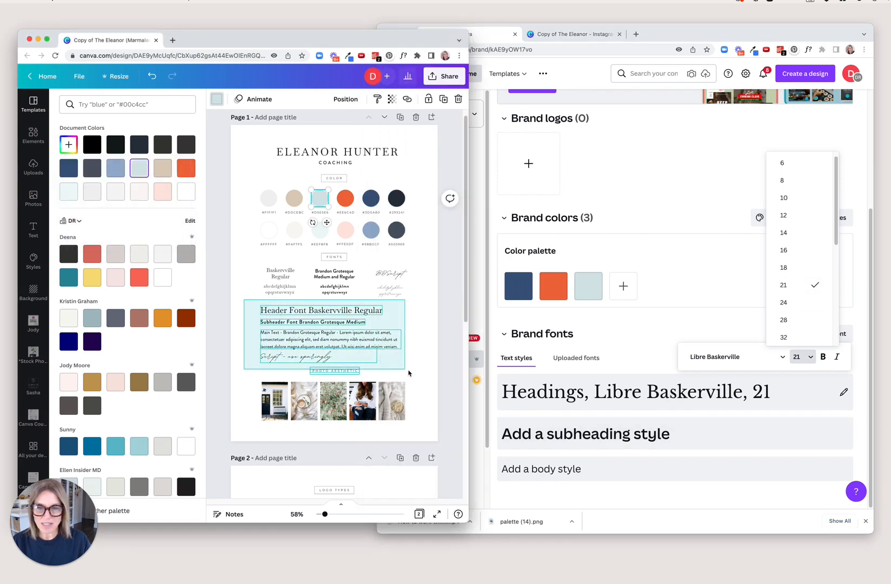
{"action": "left_click", "coordinate": [331, 335]}
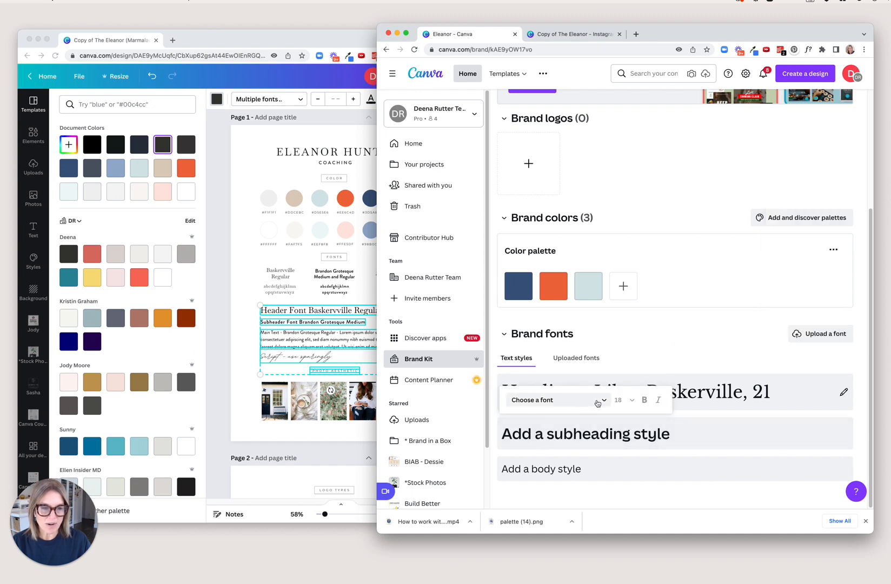
Check the kit's Uploaded fonts list and return to the brand Text styles
{"action": "left_click", "coordinate": [576, 358]}
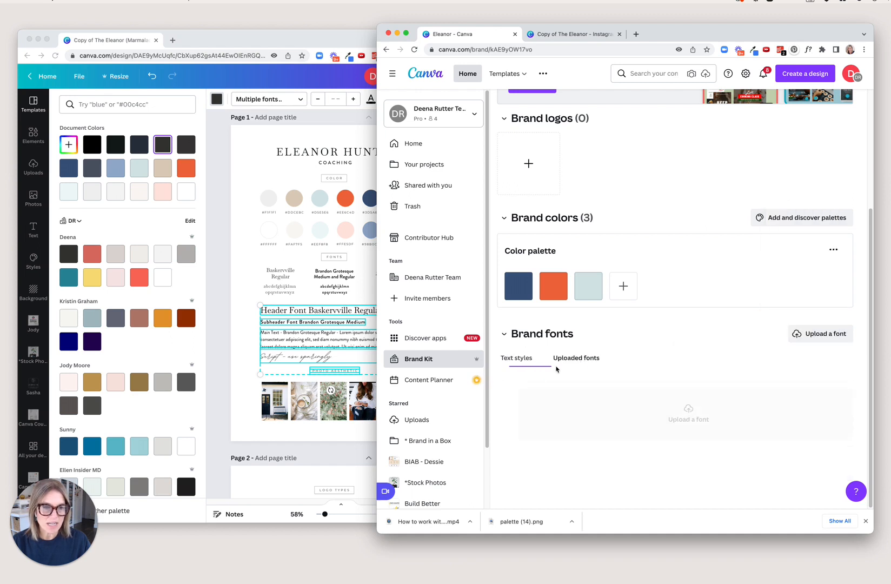
{"action": "left_click", "coordinate": [576, 358]}
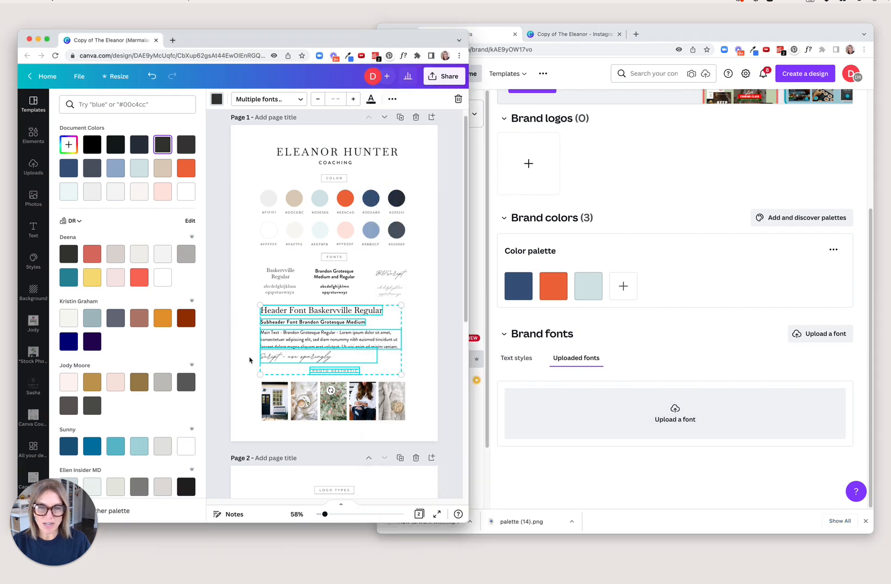
{"action": "left_click", "coordinate": [393, 74]}
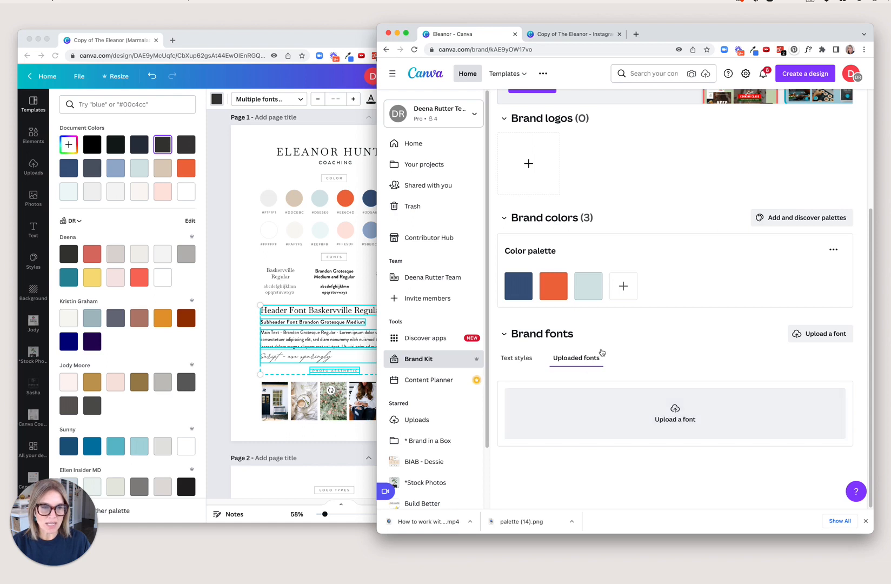
{"action": "left_click", "coordinate": [516, 358]}
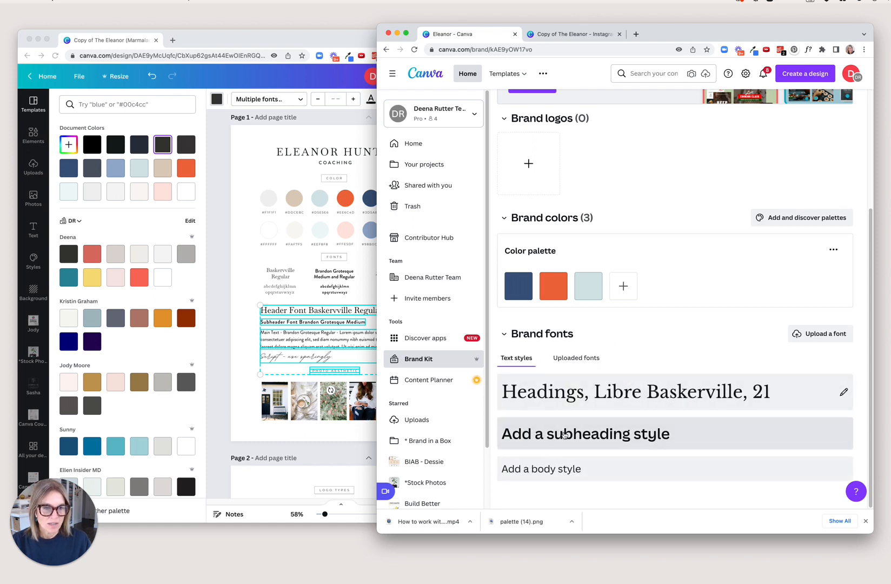
{"action": "mouse_move", "coordinate": [682, 333]}
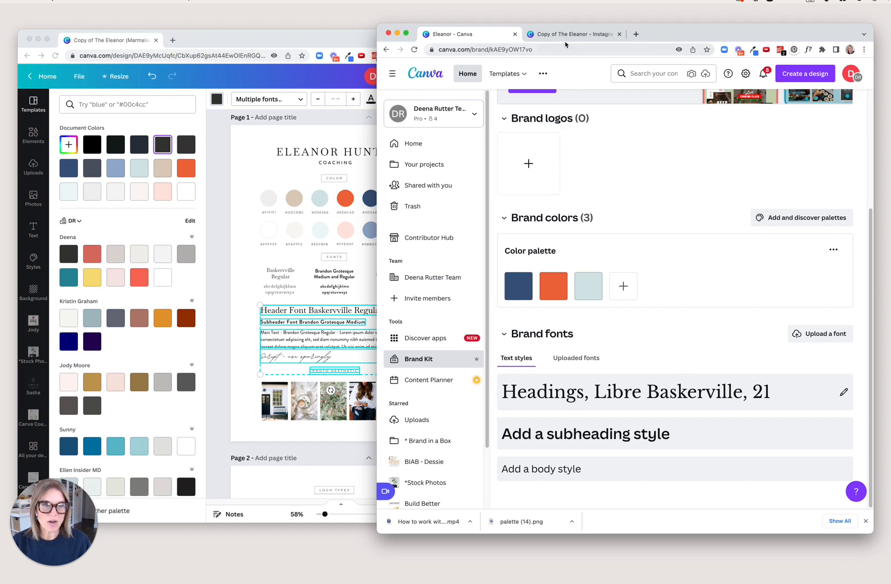
In the Instagram design's Color panel, switch the brand colours to the Eleanor kit
{"action": "left_click", "coordinate": [571, 35]}
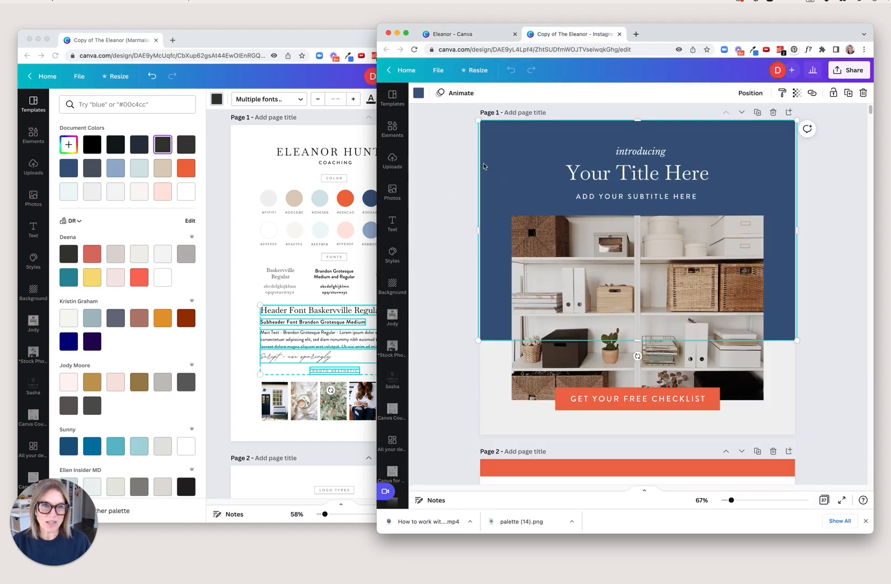
{"action": "mouse_move", "coordinate": [418, 93]}
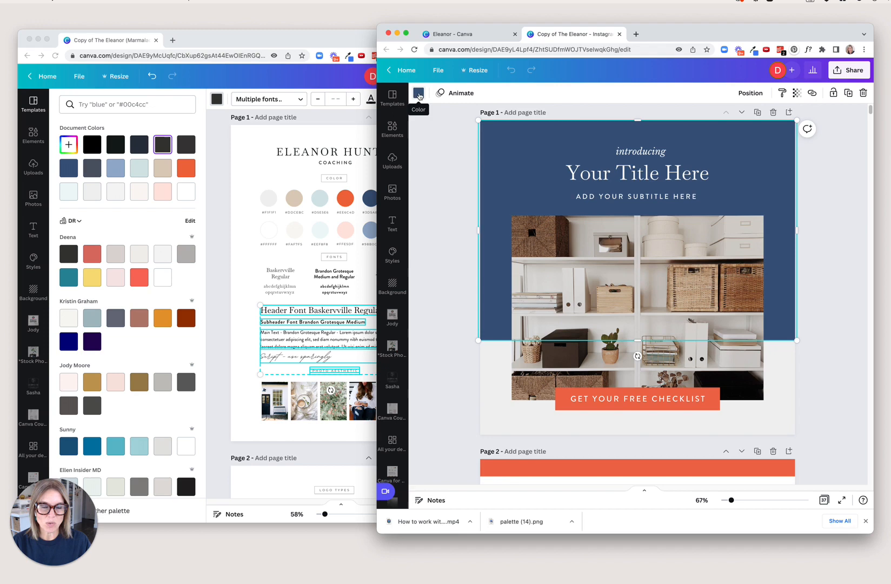
{"action": "left_click", "coordinate": [419, 93]}
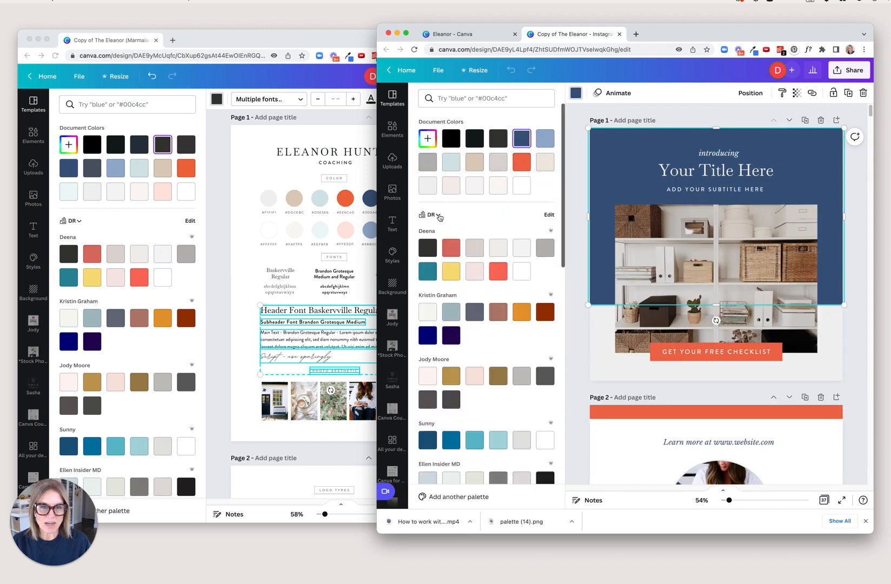
{"action": "left_click", "coordinate": [438, 216]}
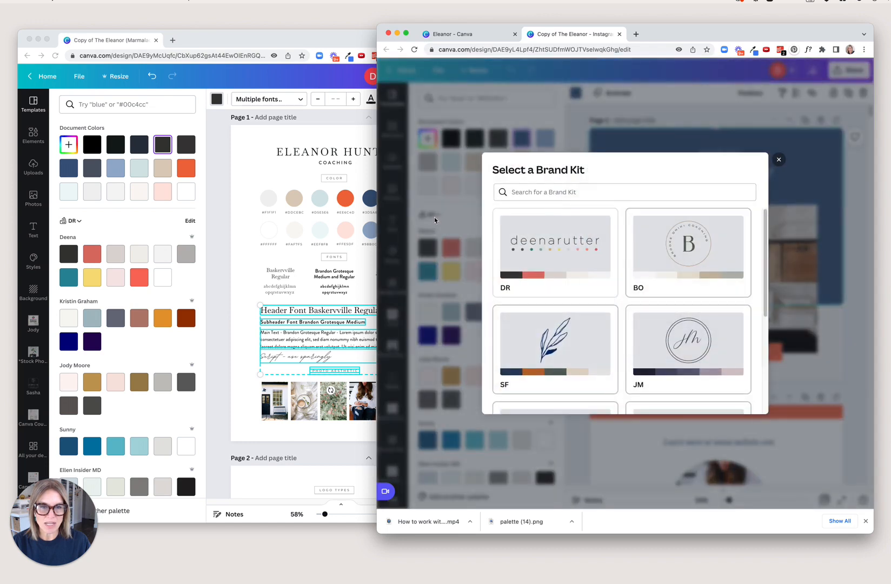
{"action": "scroll", "scroll_direction": "down", "scroll_amount": 3}
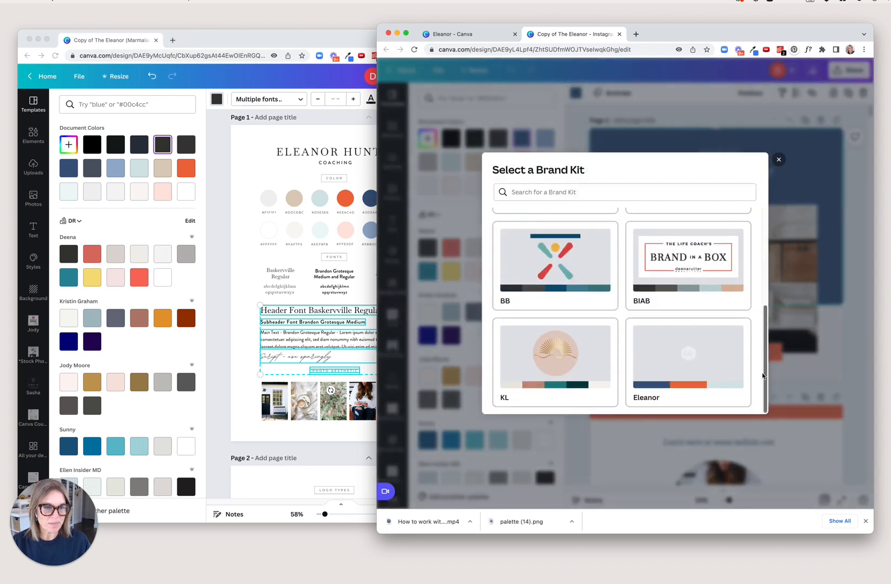
{"action": "left_click", "coordinate": [687, 362]}
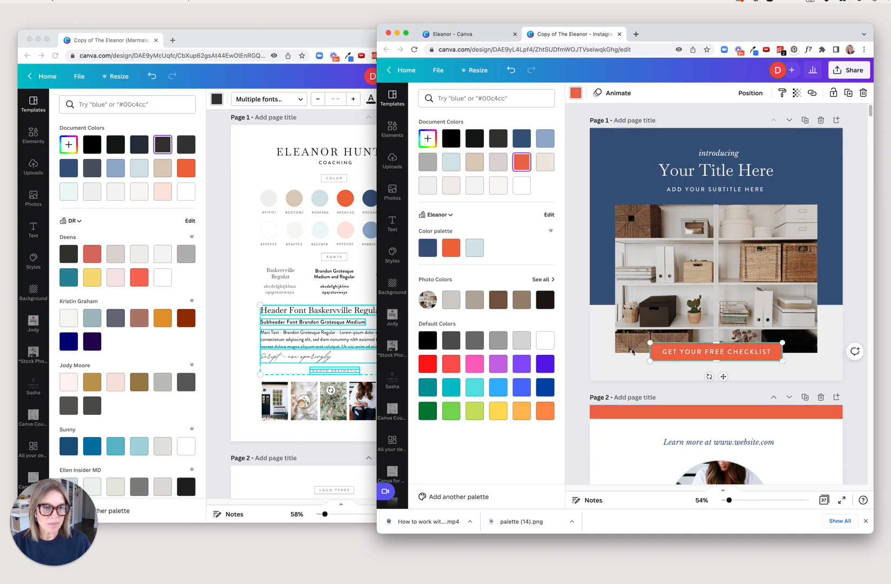
Recolour the orange checklist button, trying light blue, then settling on navy
{"action": "left_click", "coordinate": [475, 248]}
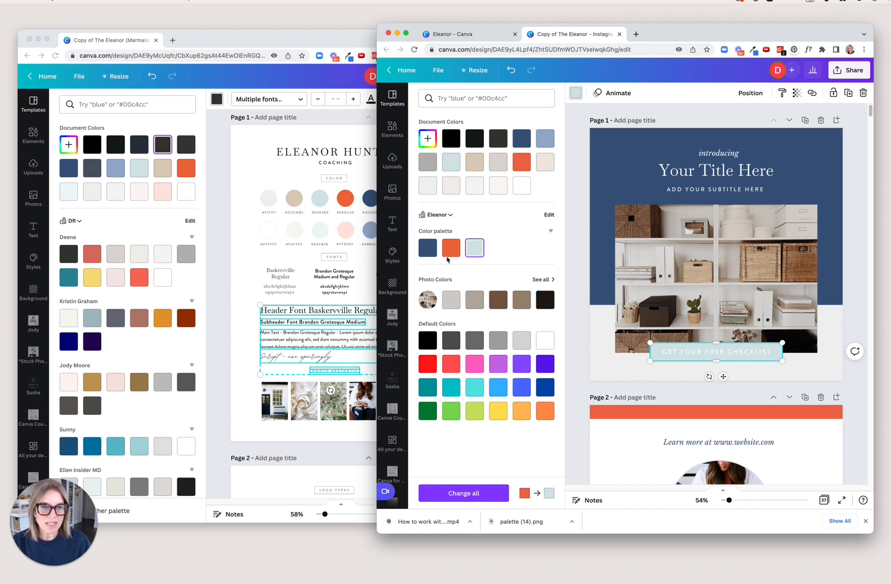
{"action": "left_click", "coordinate": [636, 162]}
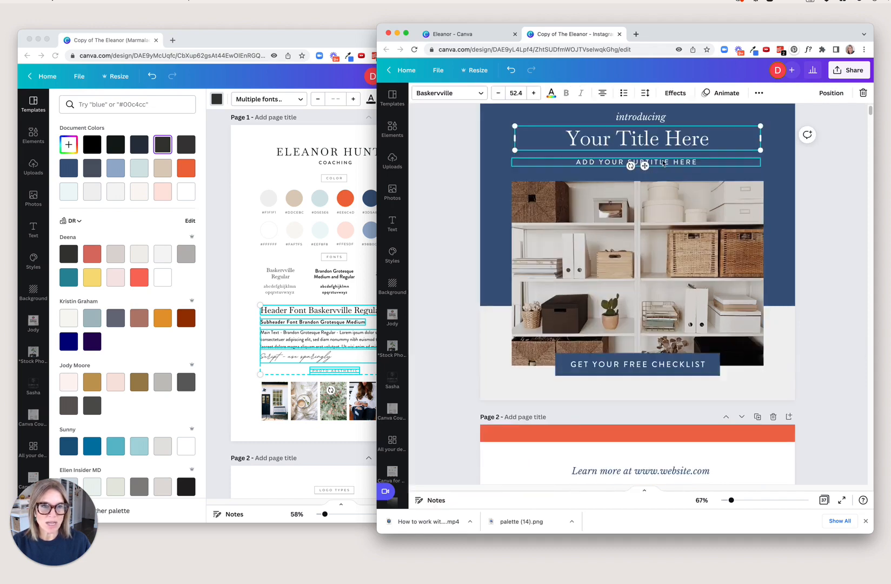
Show the title's font choices, including the Eleanor kit's Libre Baskerville
{"action": "left_click", "coordinate": [449, 93]}
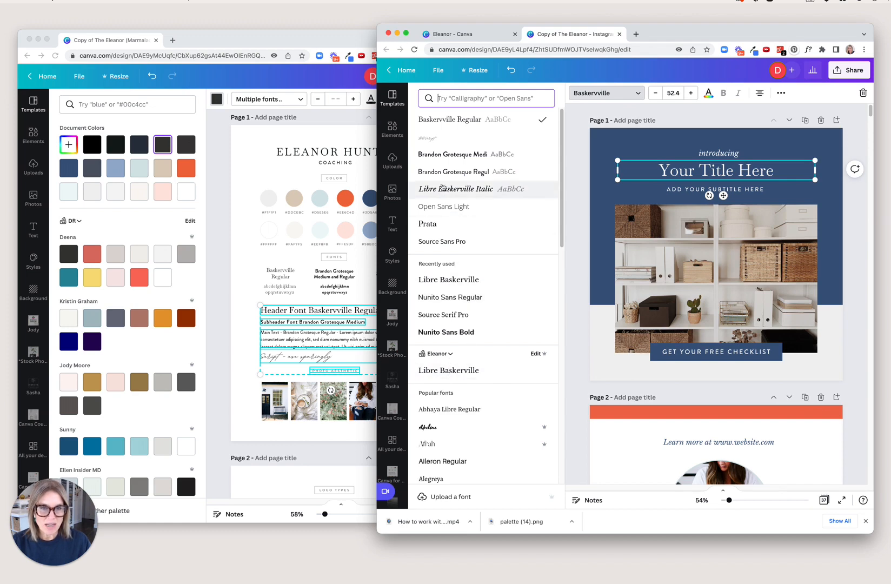
{"action": "mouse_move", "coordinate": [574, 217]}
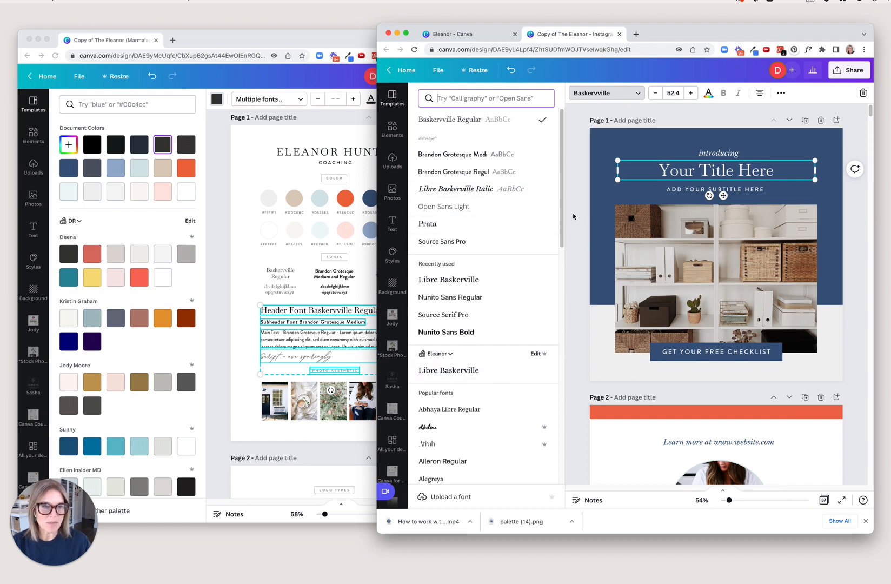